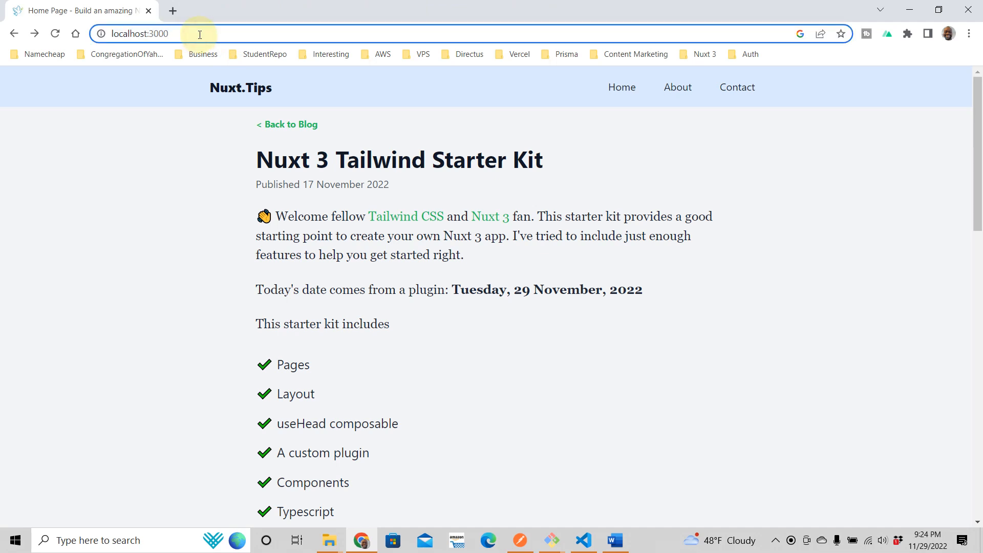
Try nonexistent addresses like 'qweda' on localhost:3000 to see the default 404, then return home
left_click(151, 32)
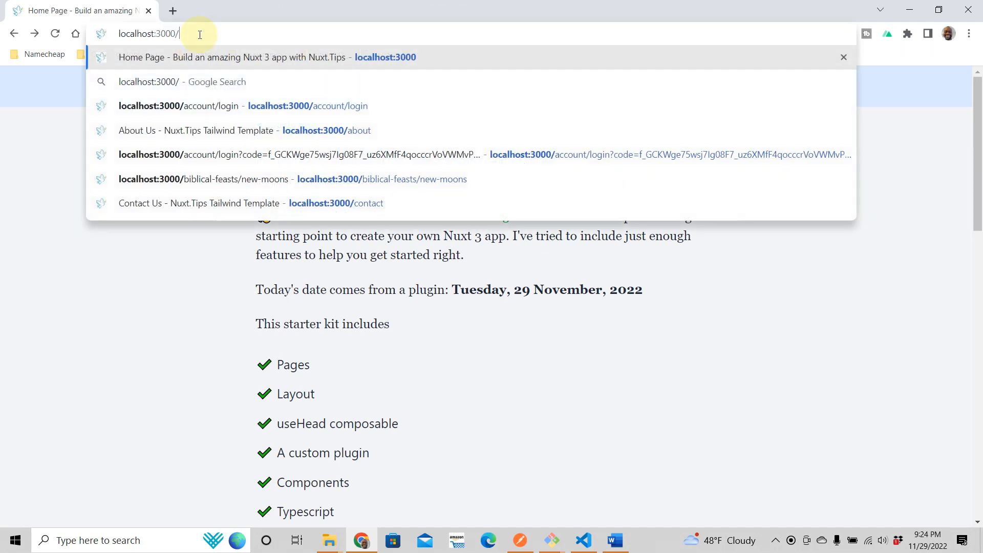
type("qwed")
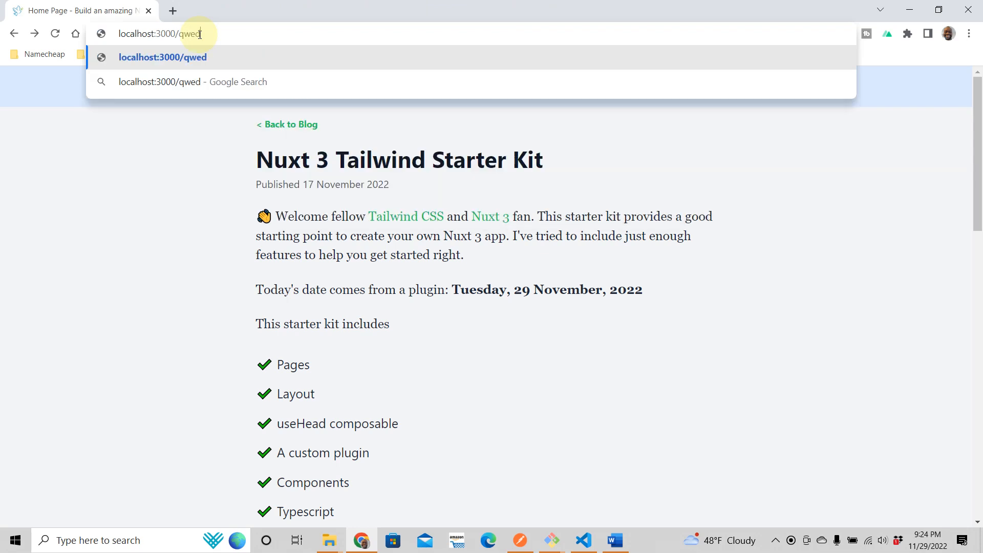
type("a")
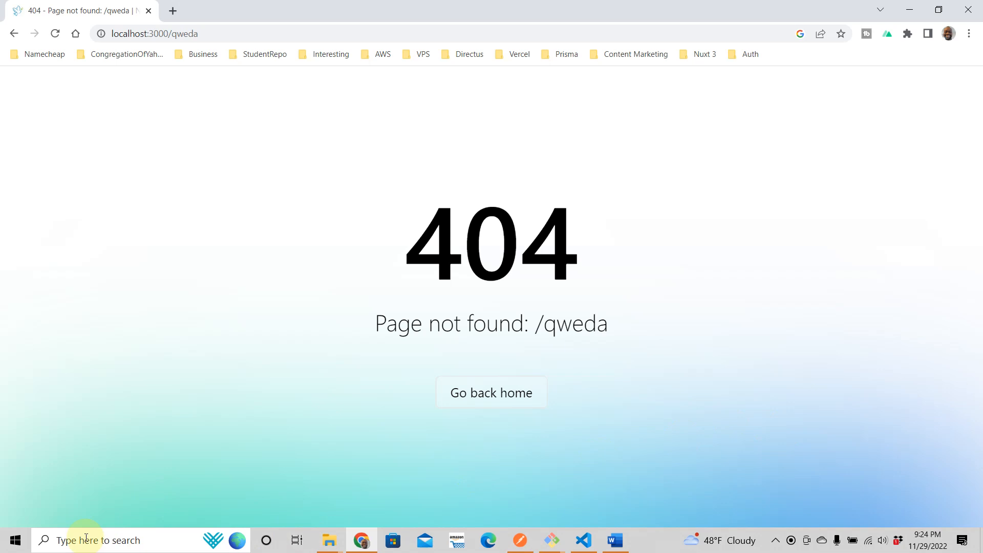
mouse_move(73, 275)
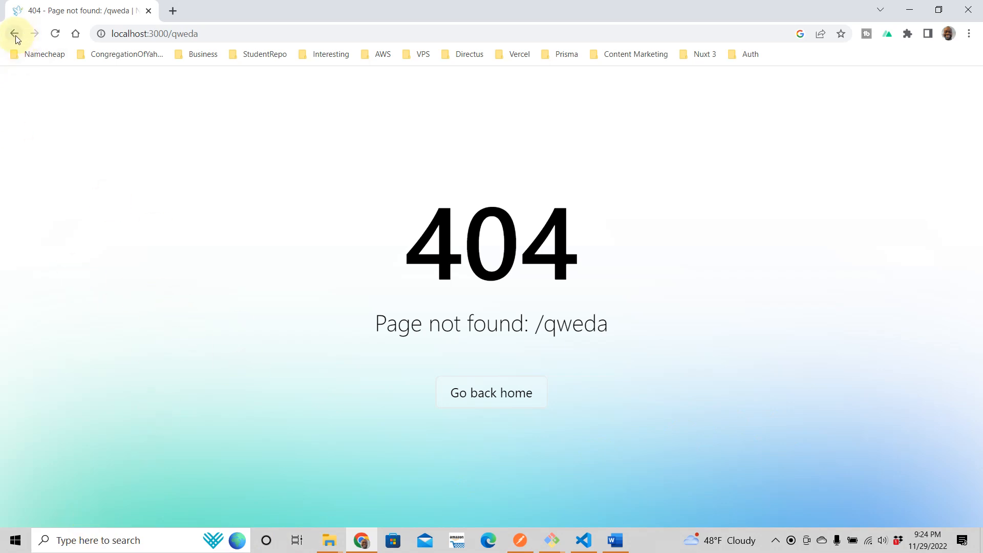
mouse_move(15, 33)
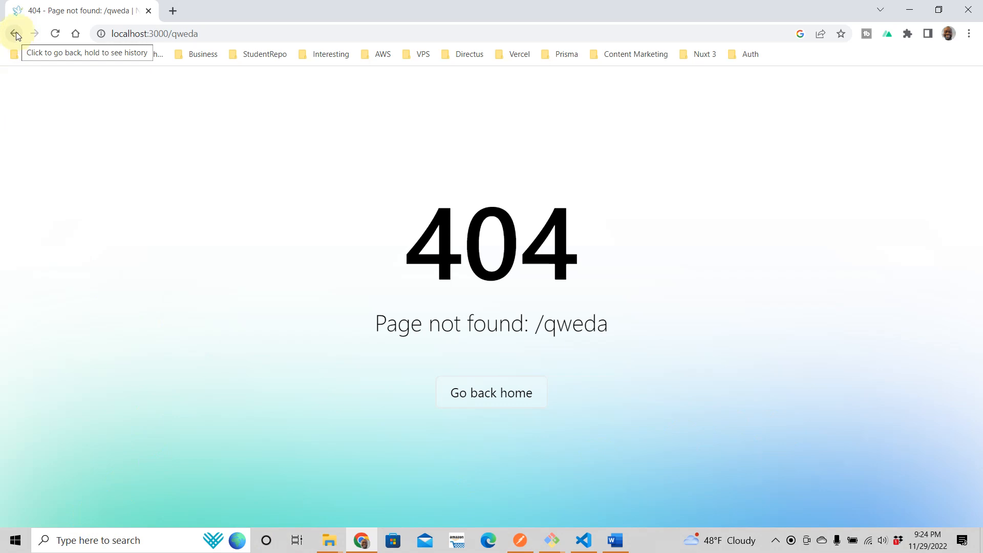
left_click(15, 34)
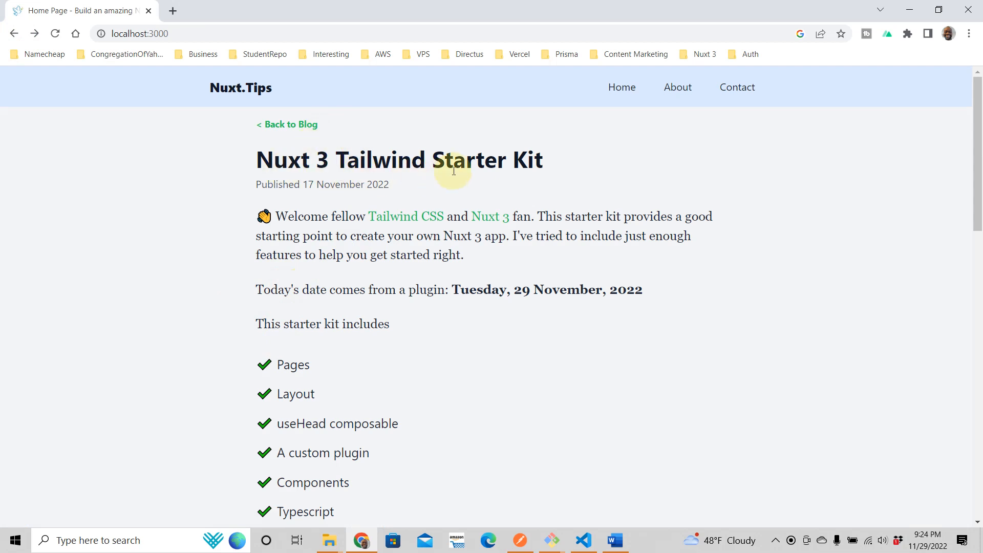
mouse_move(551, 188)
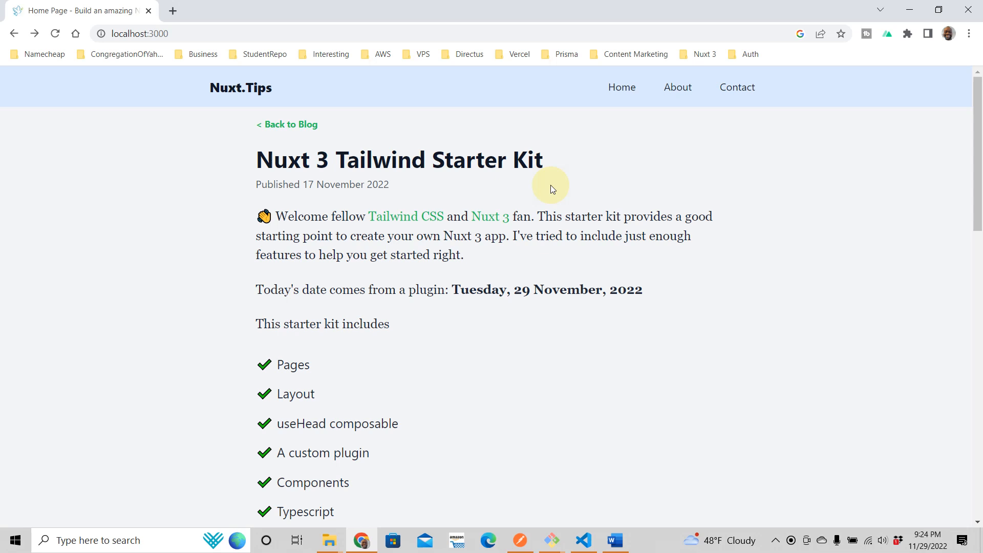
mouse_move(330, 363)
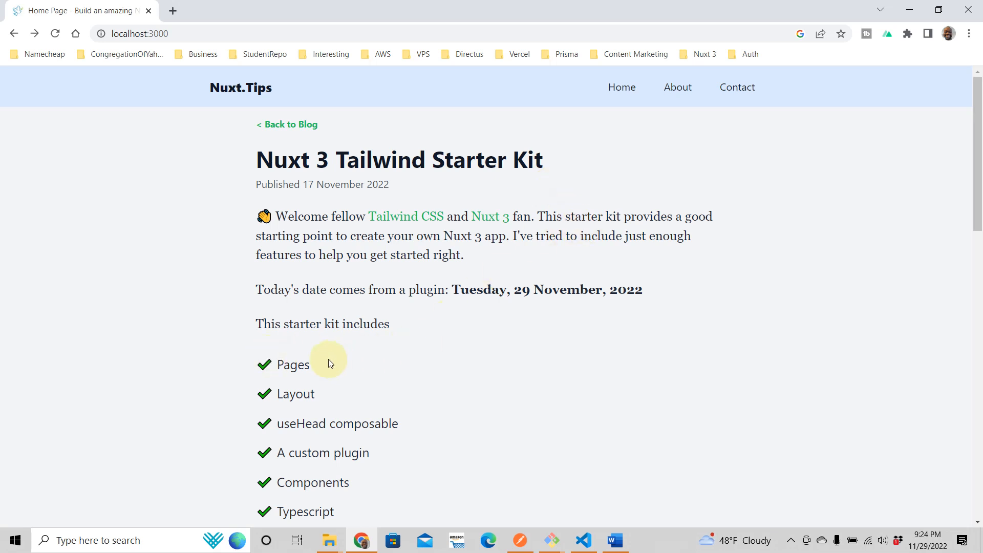
mouse_move(389, 439)
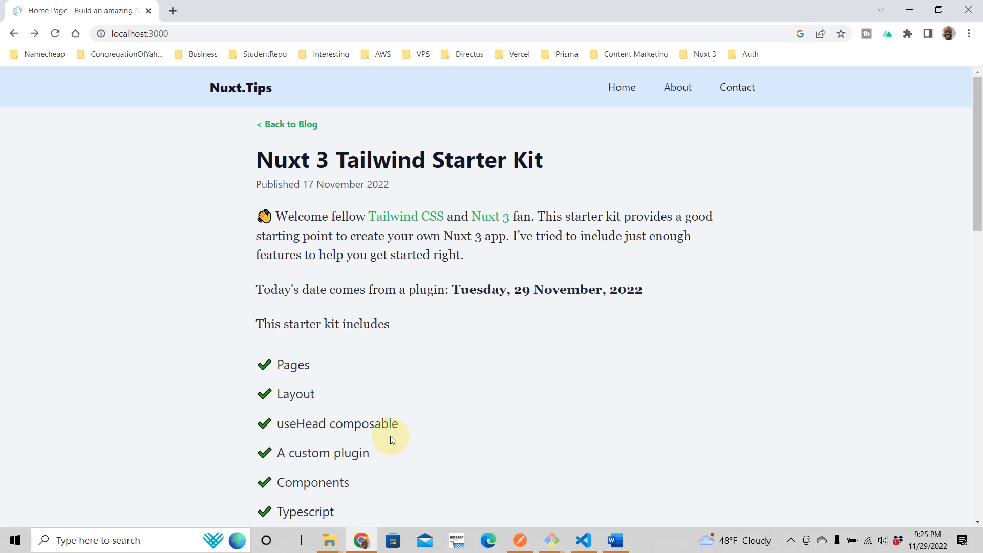
mouse_move(381, 456)
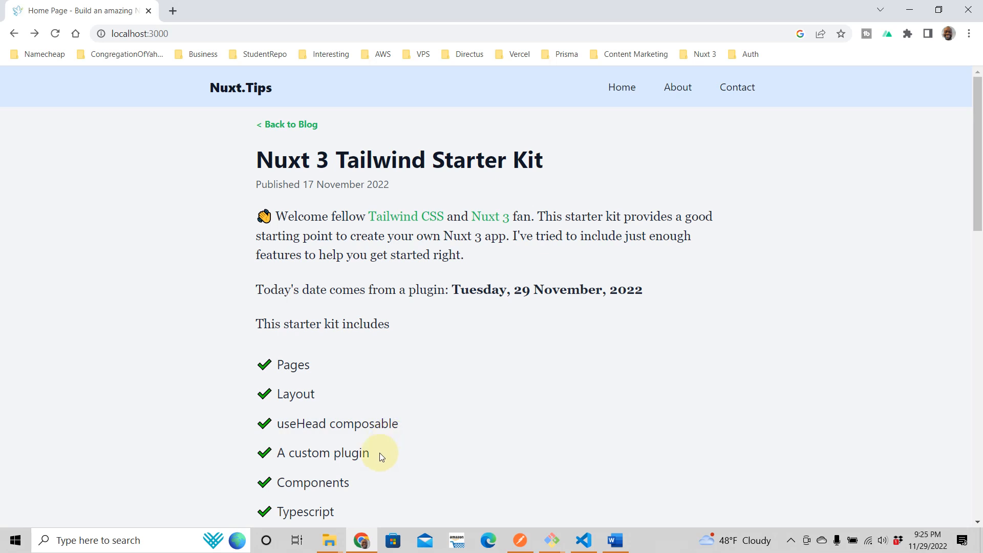
scroll("down", 3)
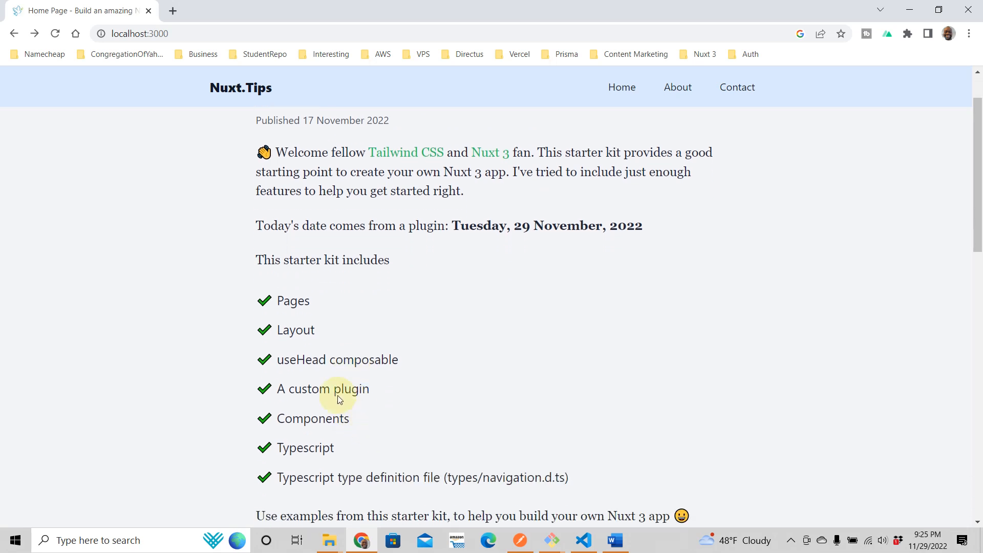
mouse_move(350, 408)
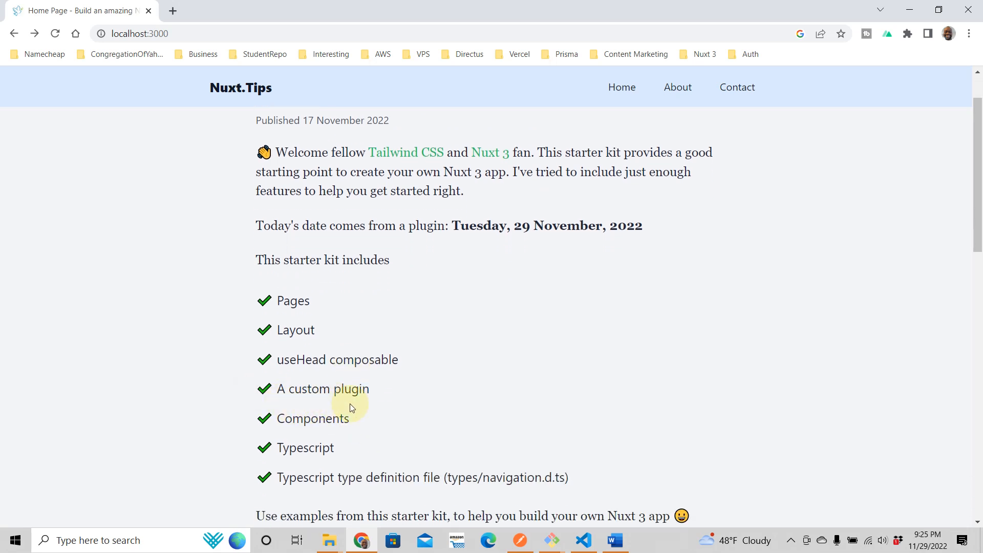
mouse_move(177, 66)
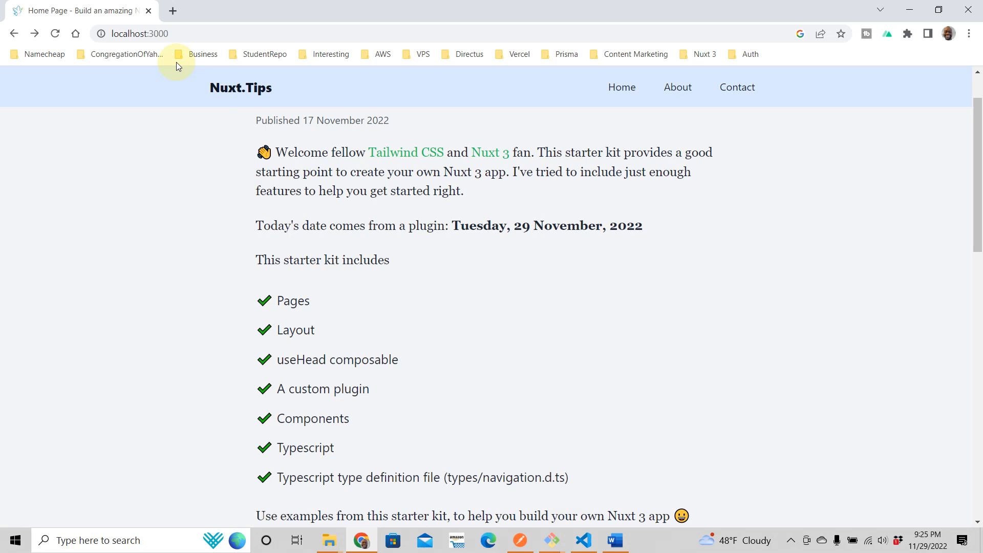
left_click(210, 33)
type("/aaa")
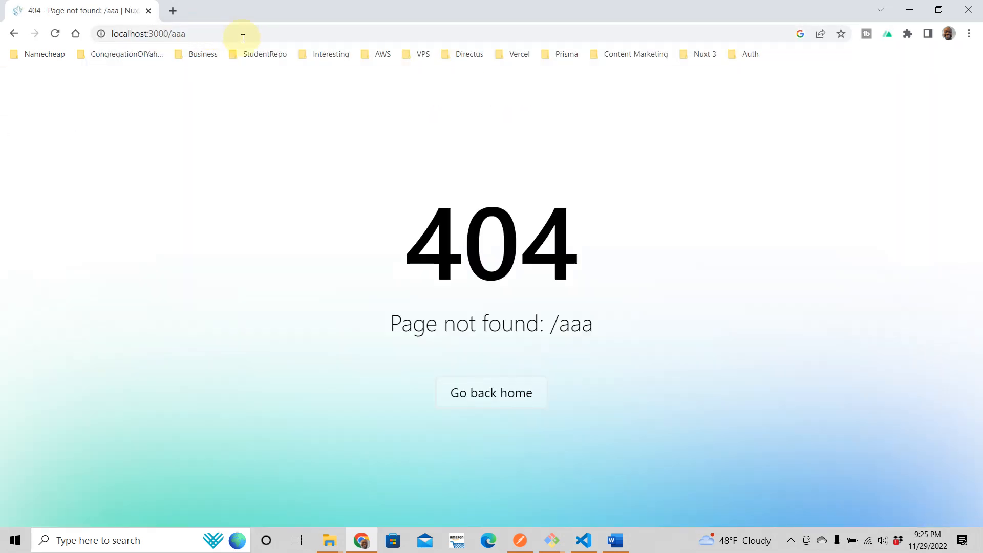
mouse_move(32, 106)
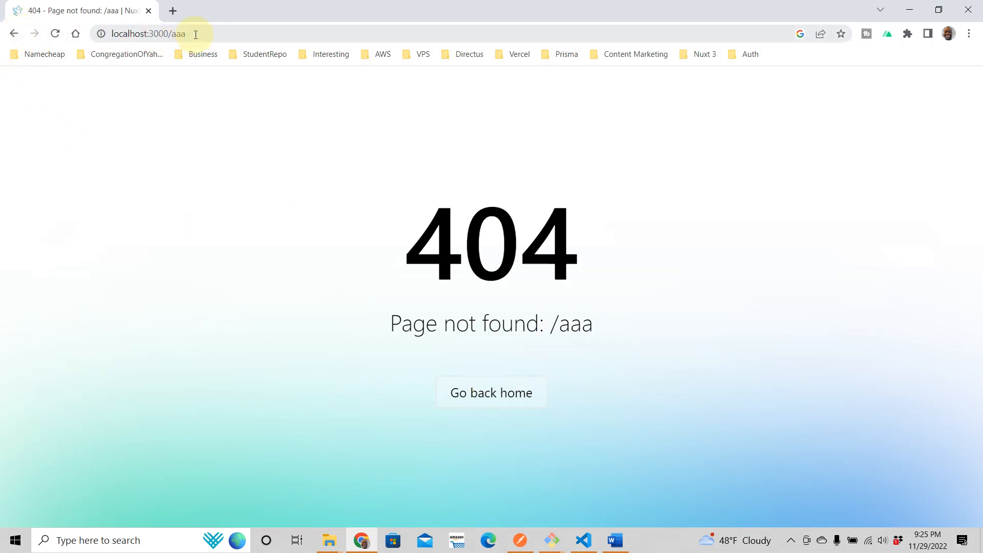
left_click(150, 32)
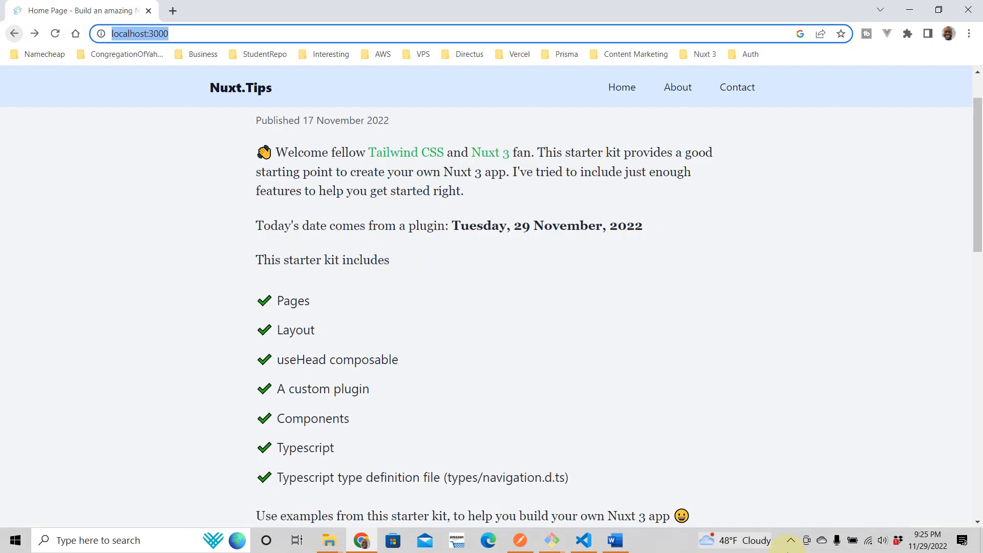
mouse_move(658, 546)
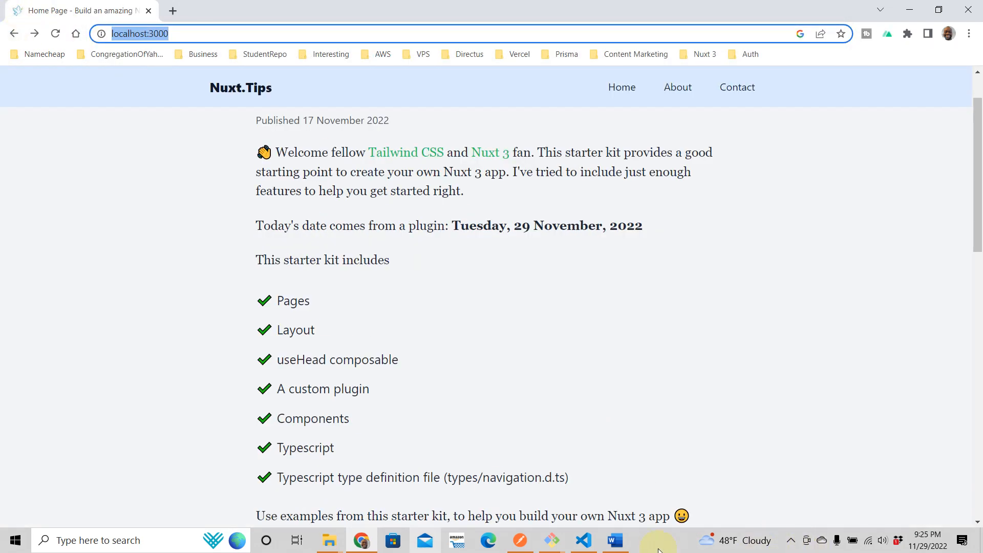
mouse_move(585, 540)
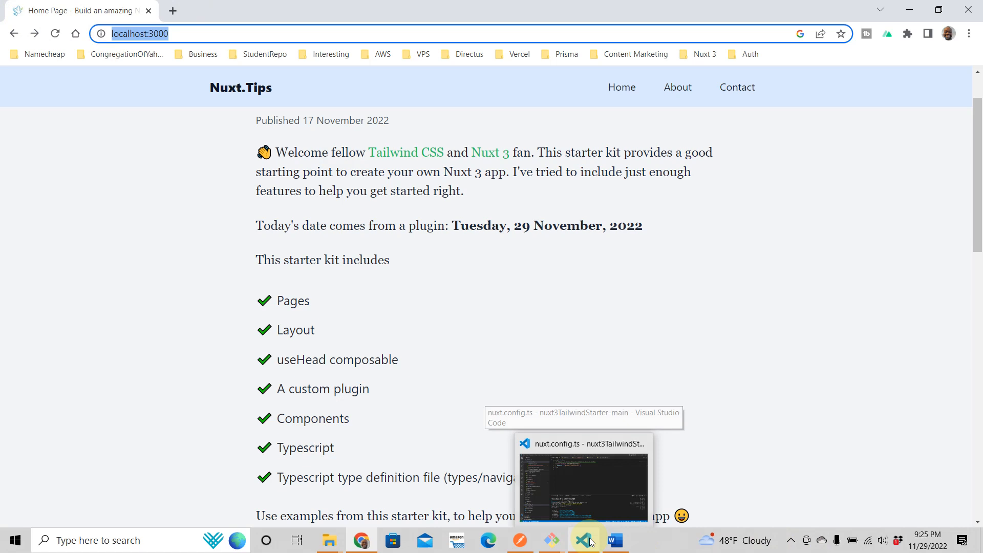
Write error.vue's template with a div holding an h1 reading 'My custom error page'
left_click(586, 539)
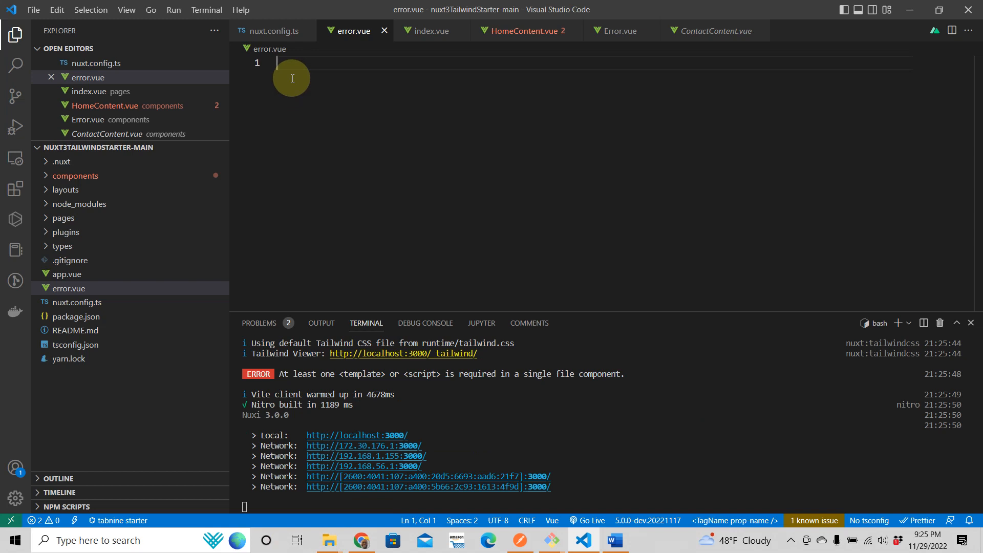
type("<template></template>")
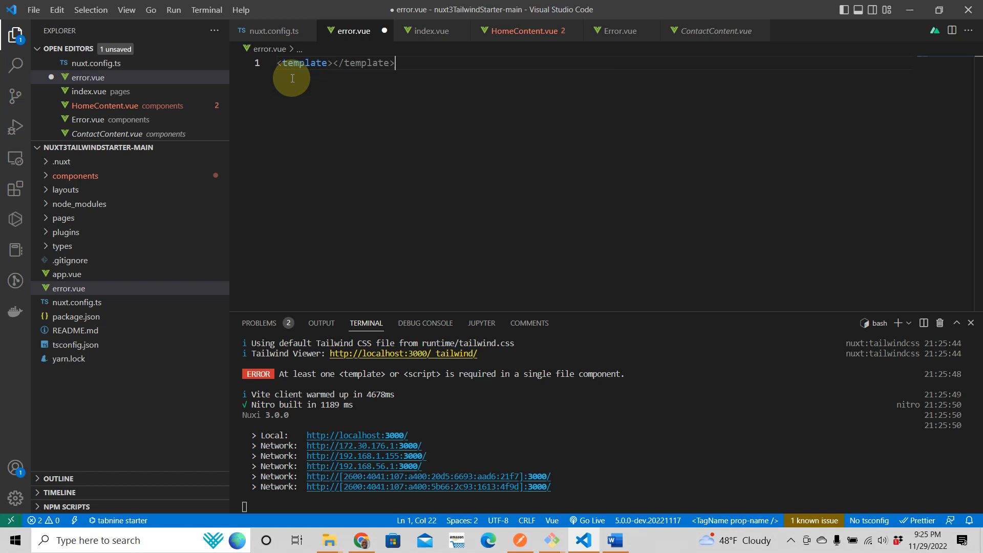
key("Enter")
type("<div></div>")
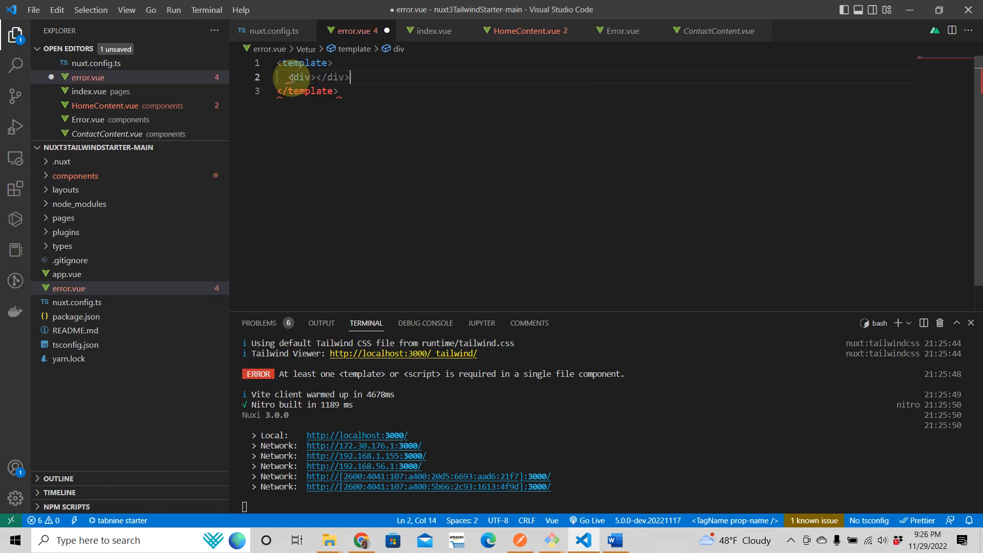
key("Enter")
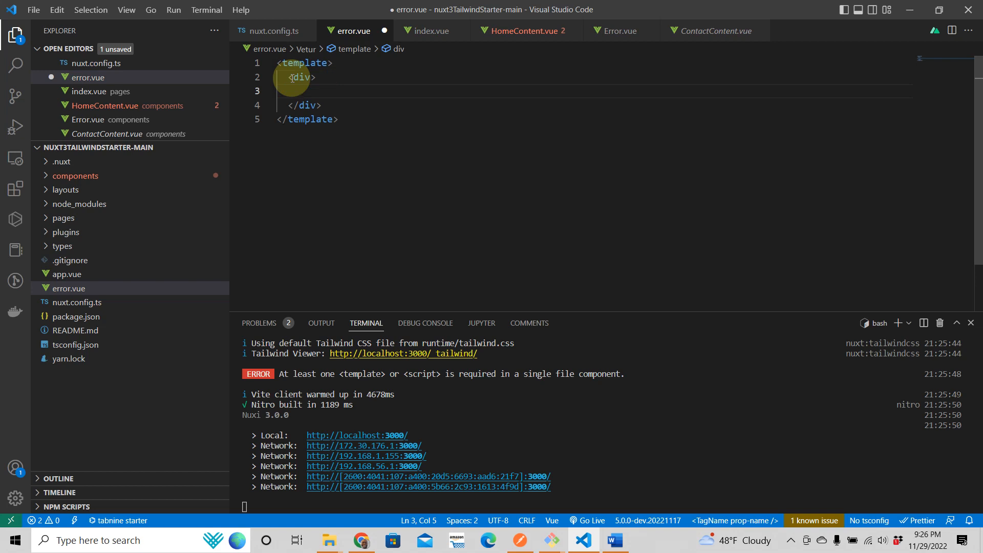
type("<h1></h1>")
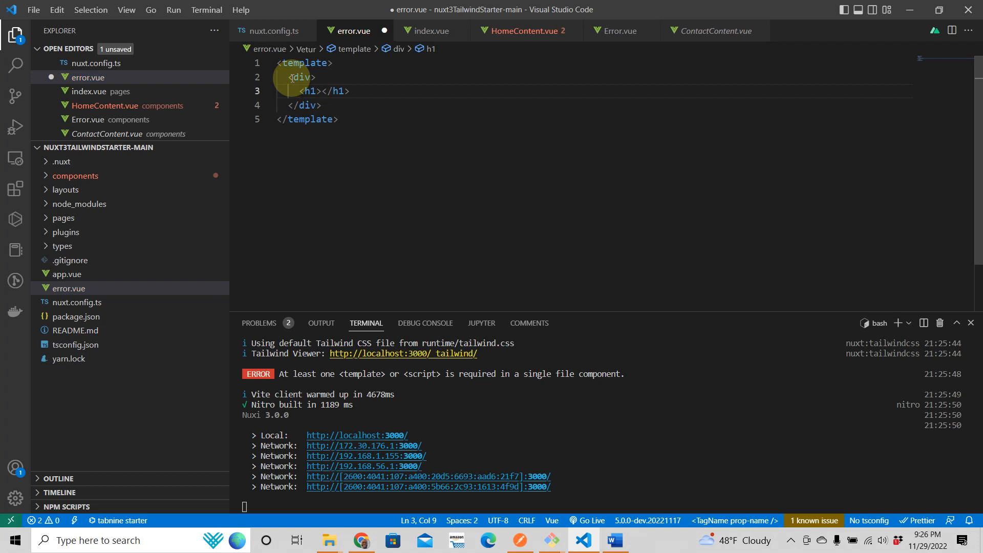
type("My custom")
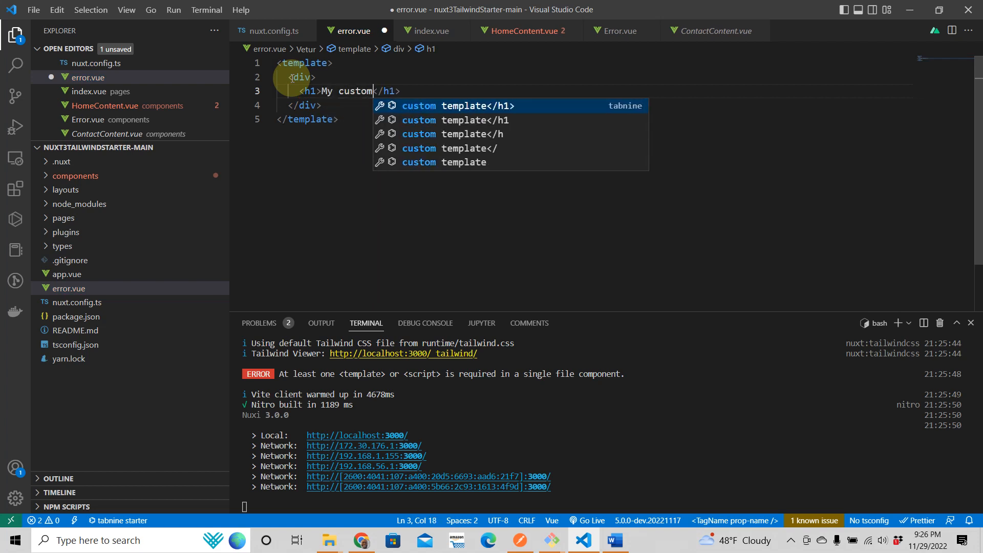
type("error pa")
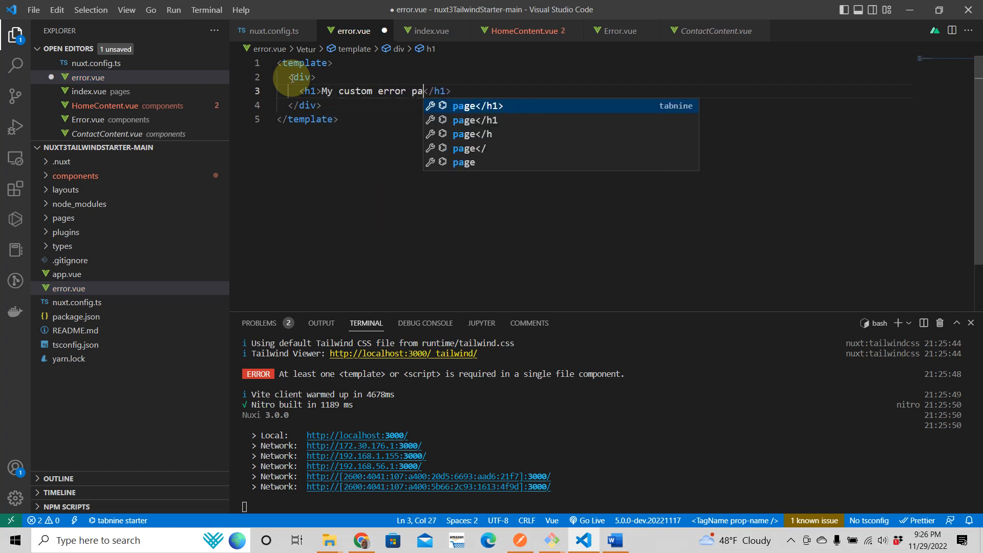
type("ge")
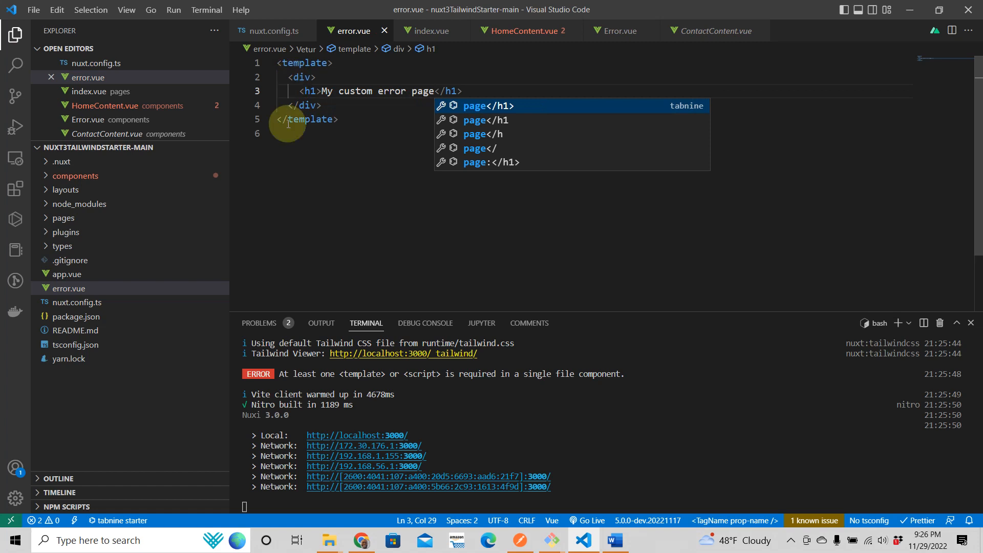
left_click(360, 540)
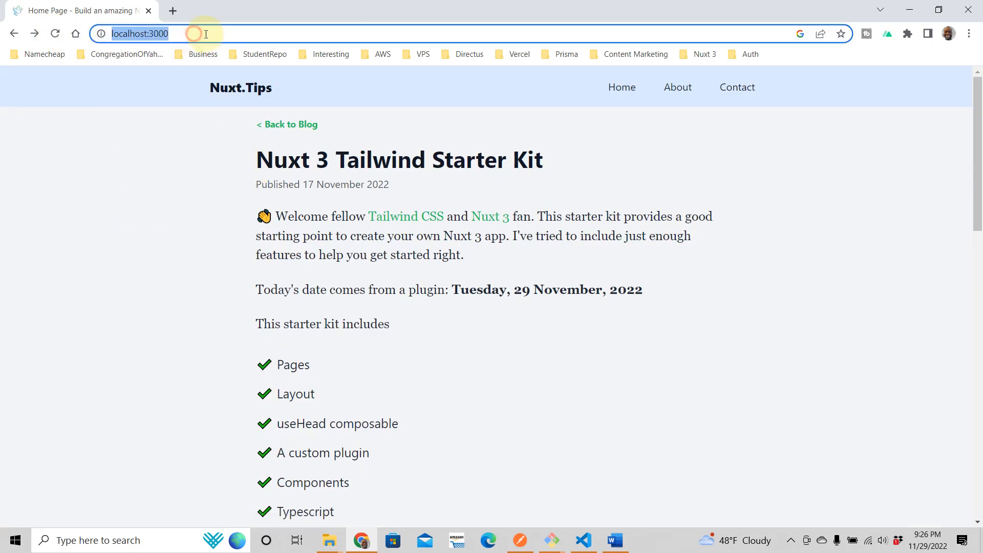
Visit localhost:3000/aaaa so the custom error page heading appears instead of the default 404
type("/aaaa")
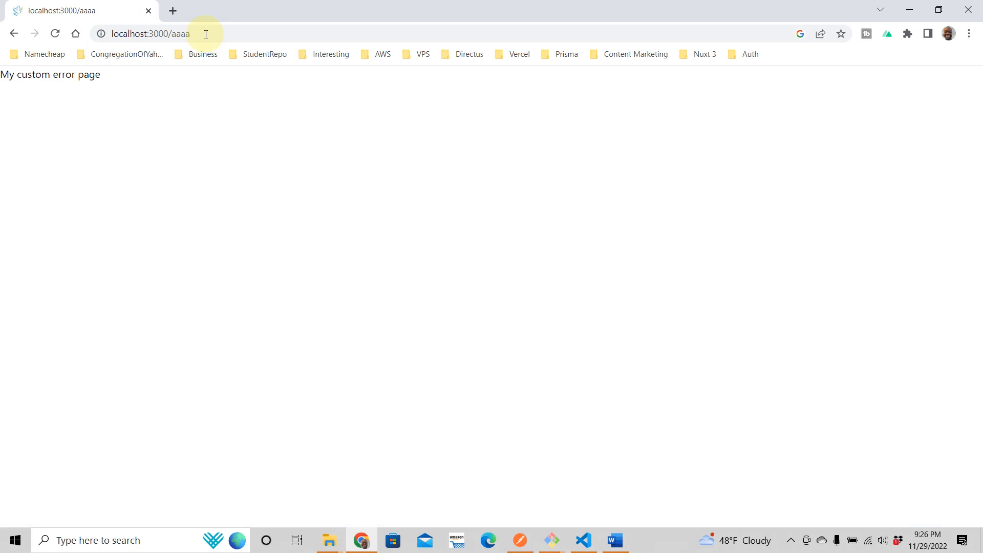
left_click(583, 540)
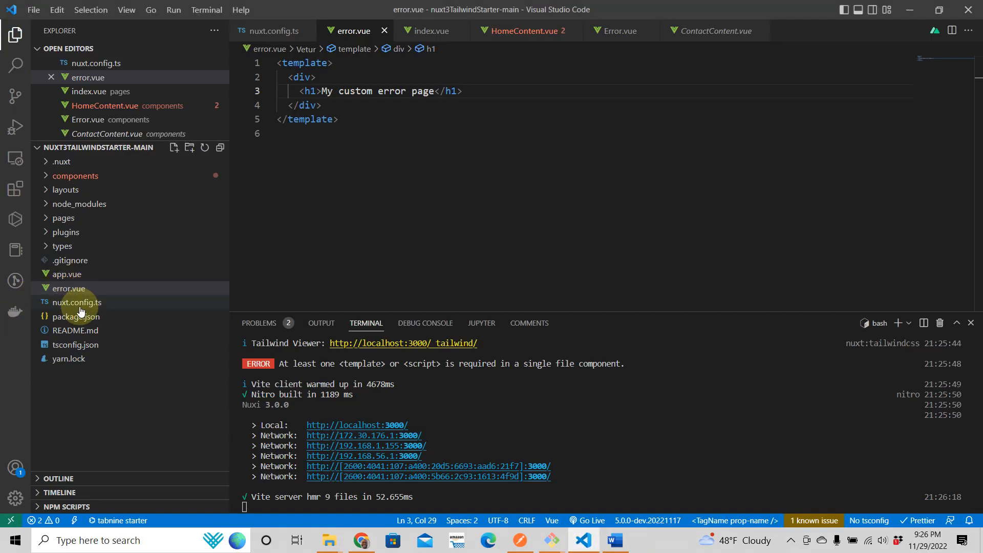
mouse_move(77, 317)
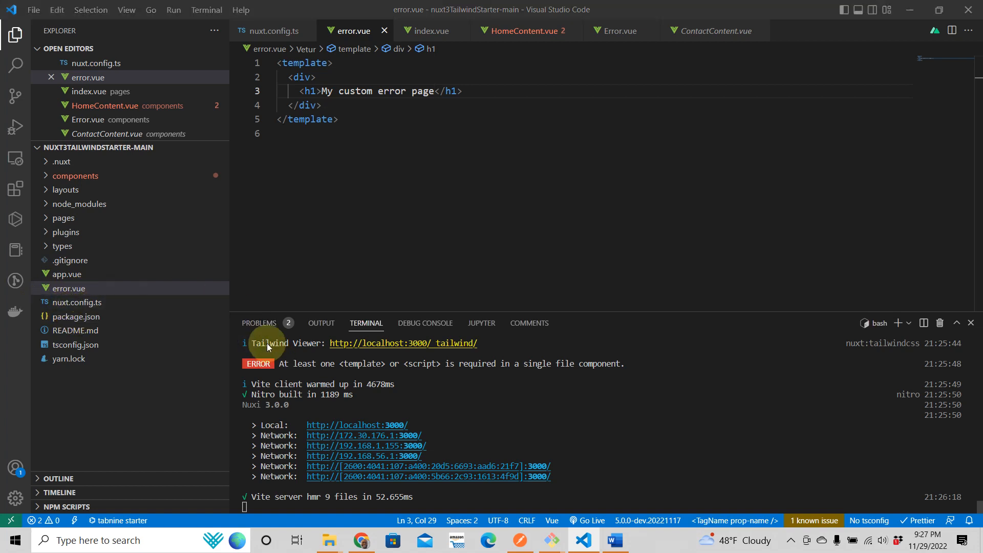
Switch to the browser and return to the localhost:3000 home page
left_click(361, 539)
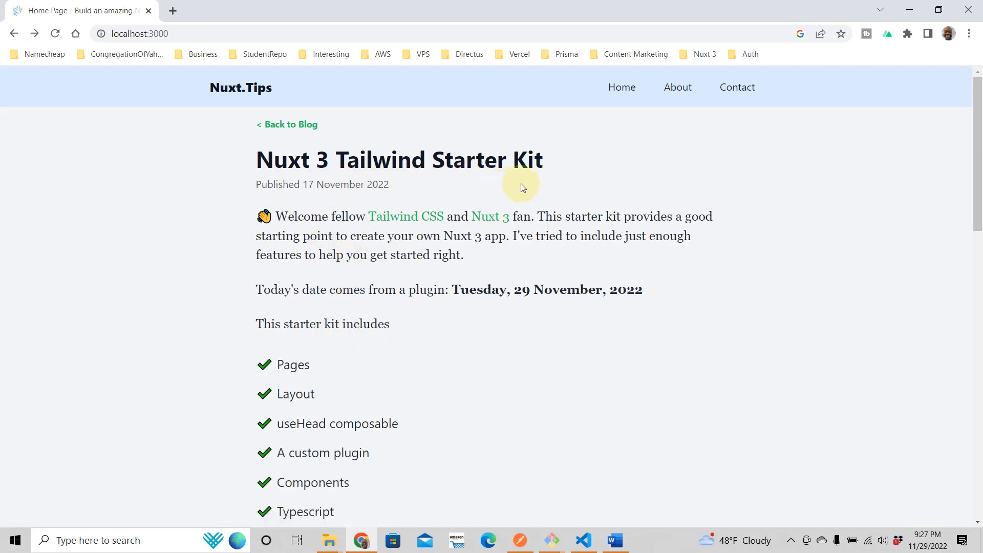
mouse_move(471, 328)
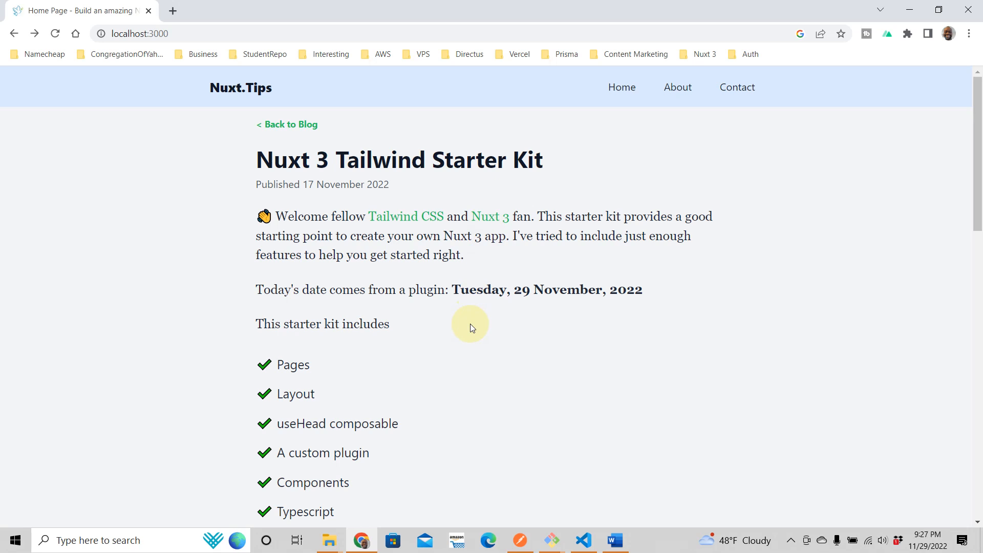